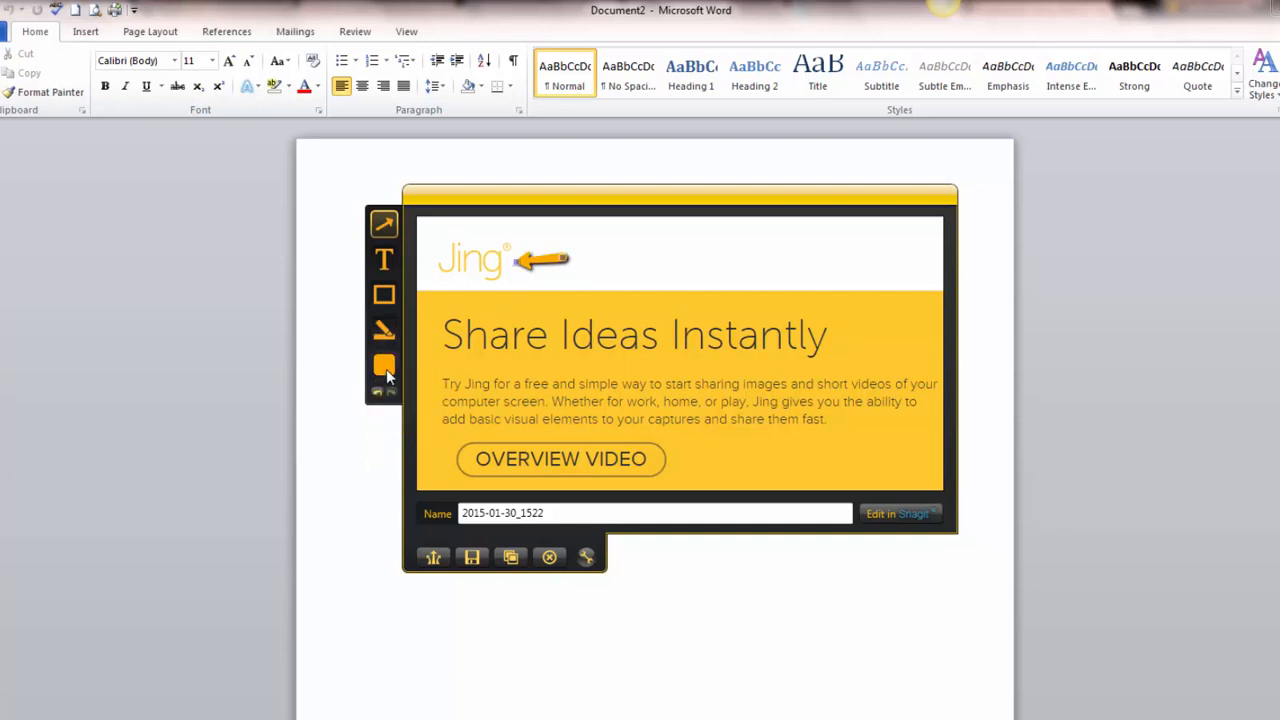
- Begin a Jing video capture of the Share Ideas Instantly banner and scroll the page down
click(384, 259)
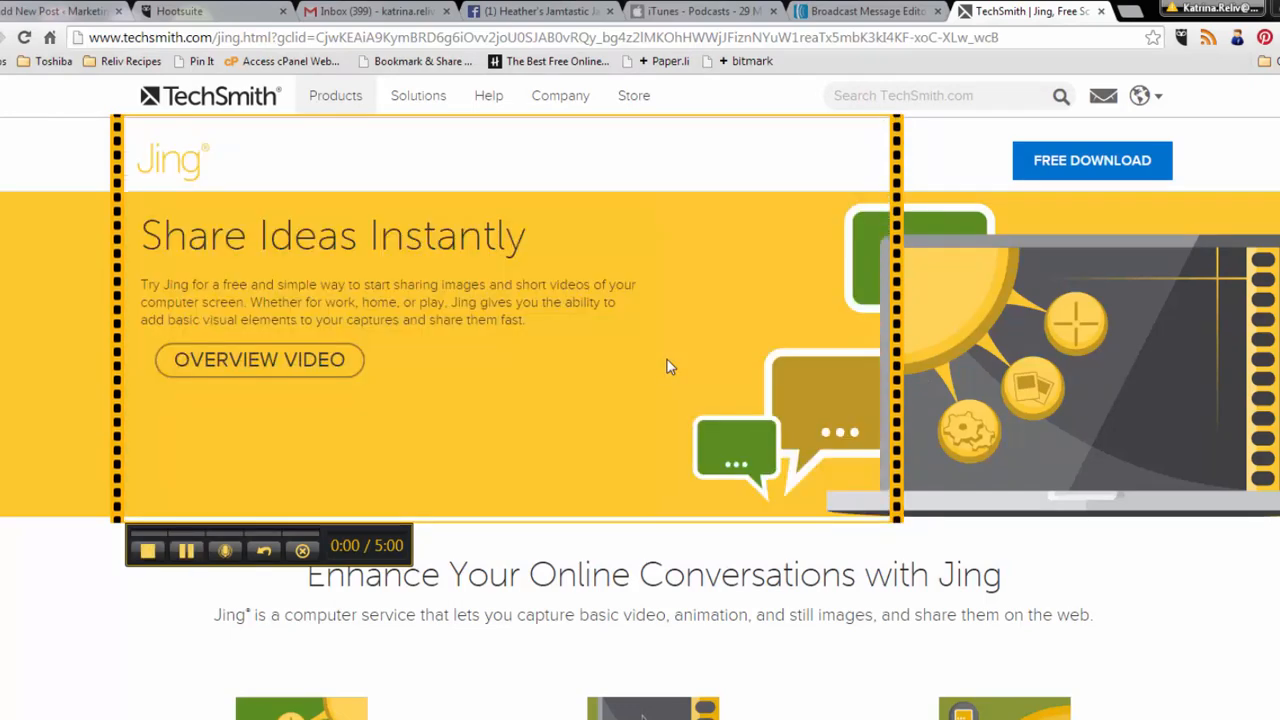
scroll(down, 3)
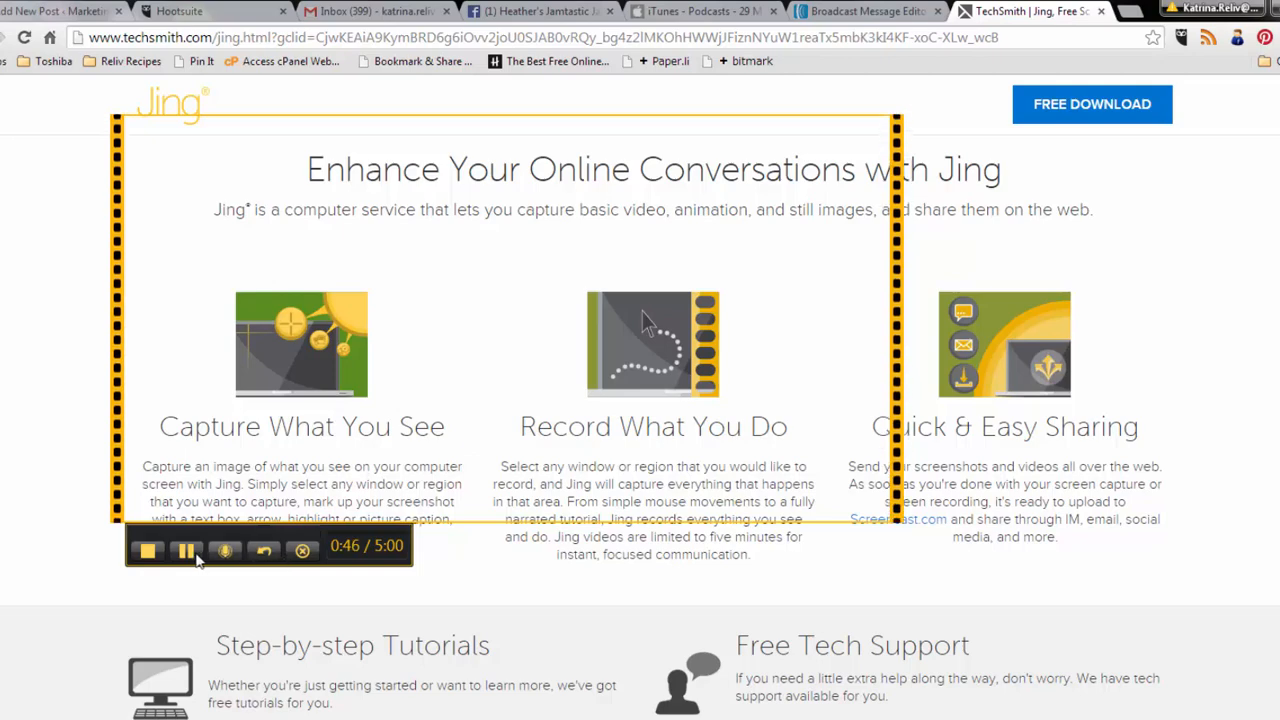
- End the 46-second recording and upload it as 'name-test'
click(148, 545)
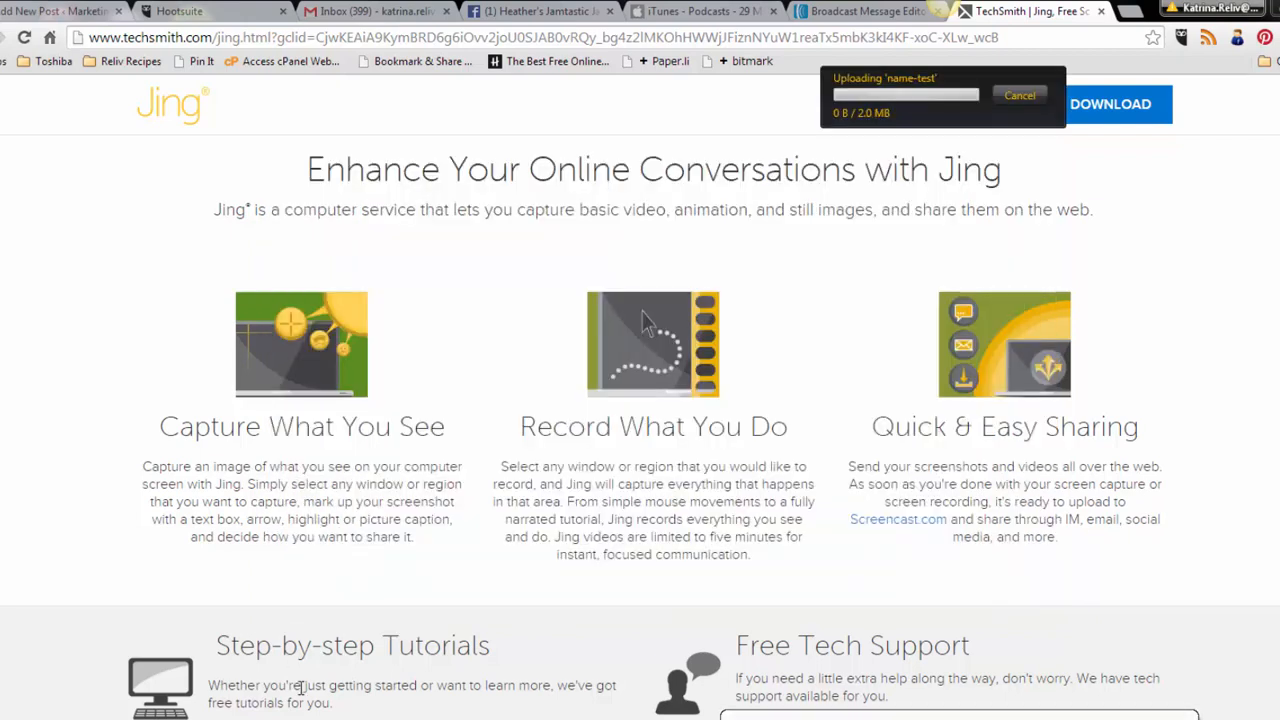